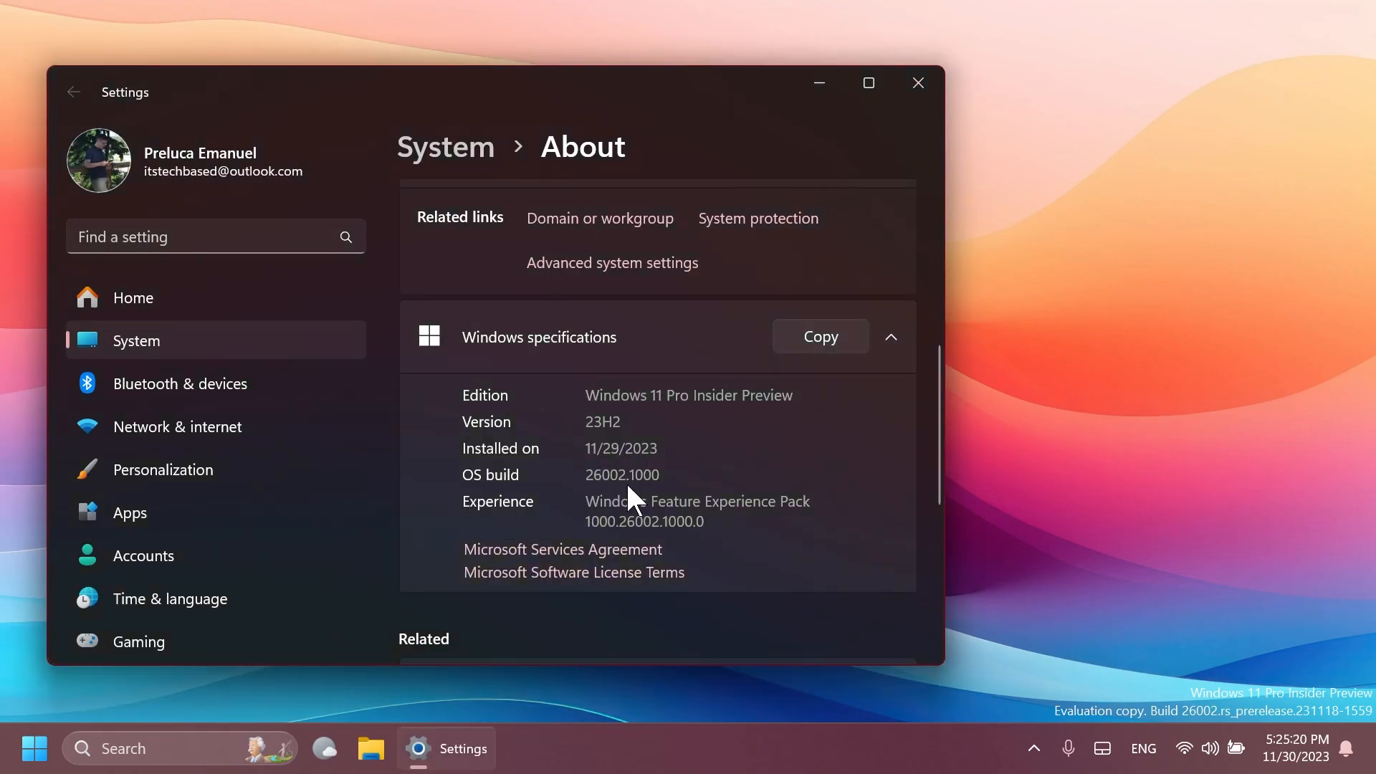
mouse_move(627, 490)
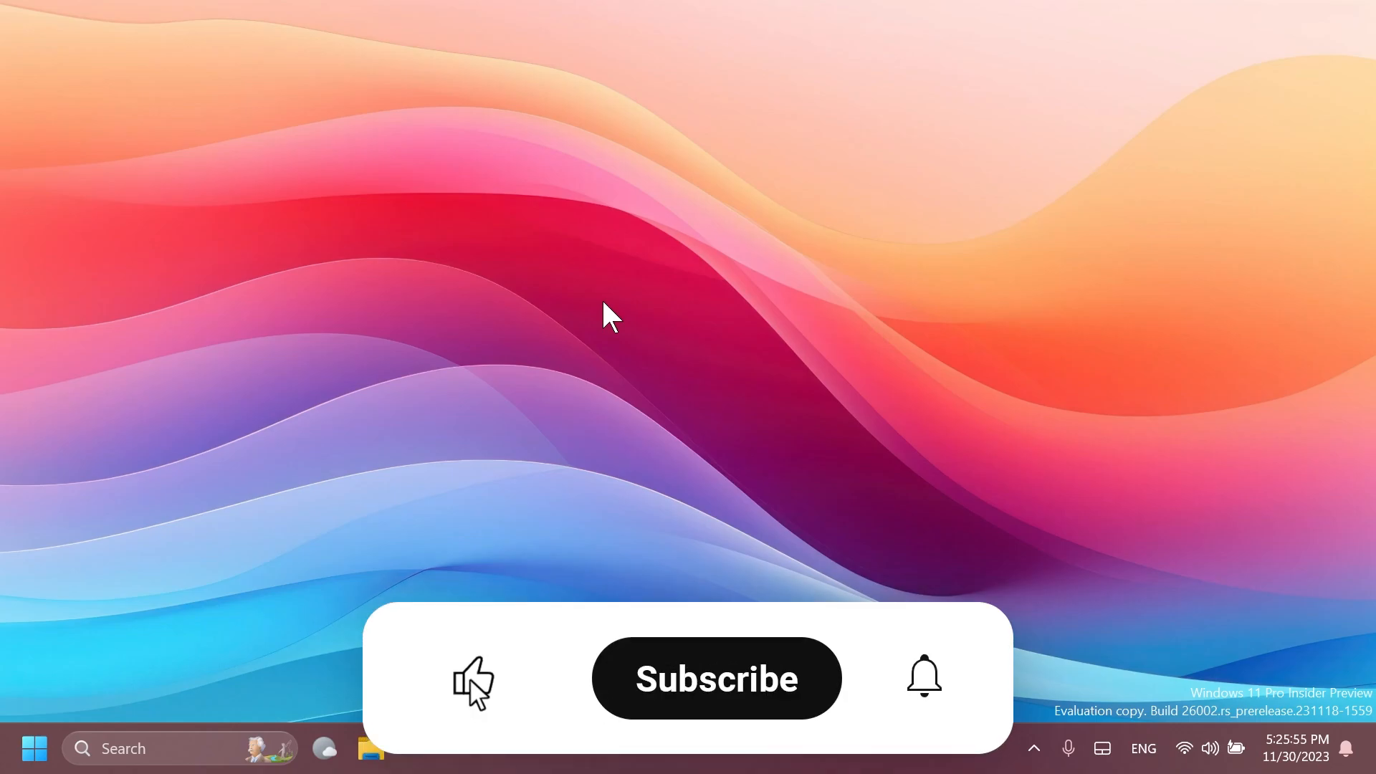
left_click(717, 678)
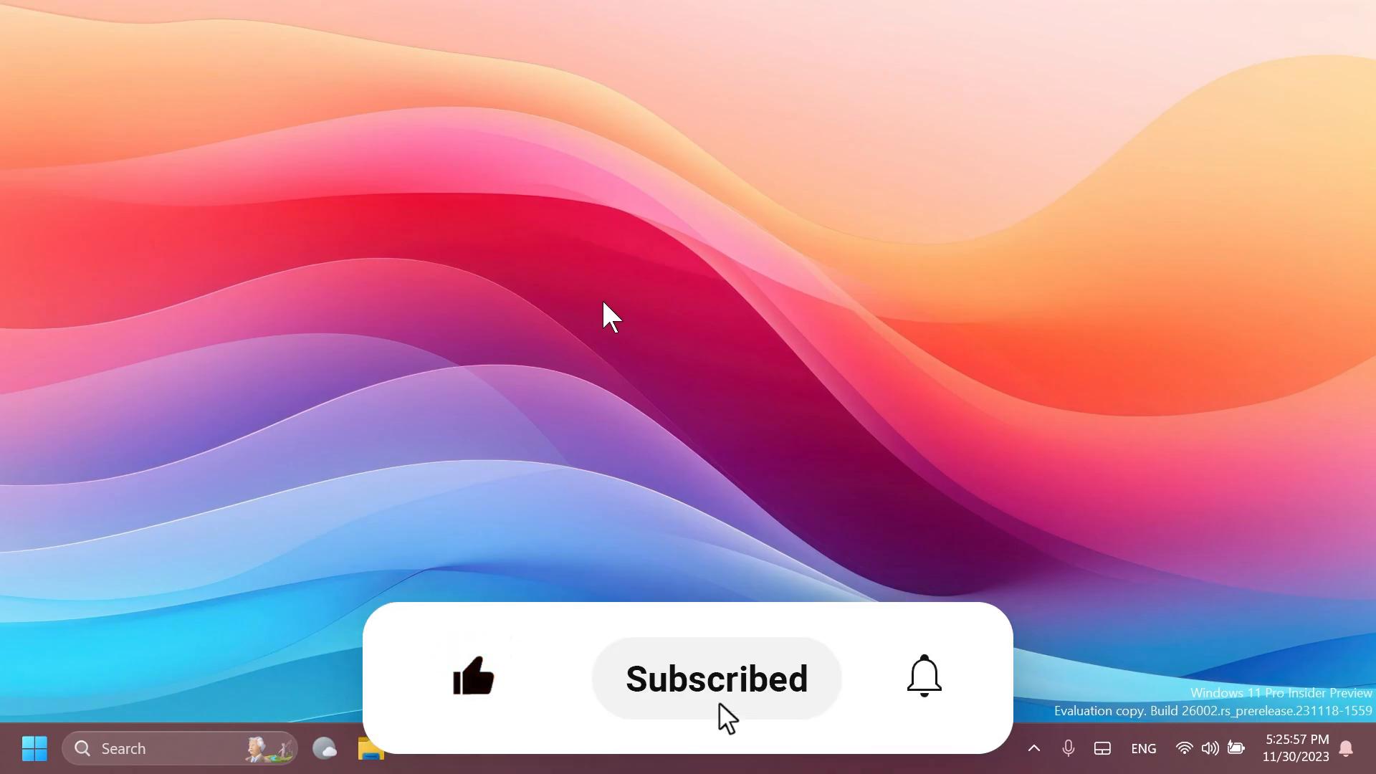
left_click(922, 677)
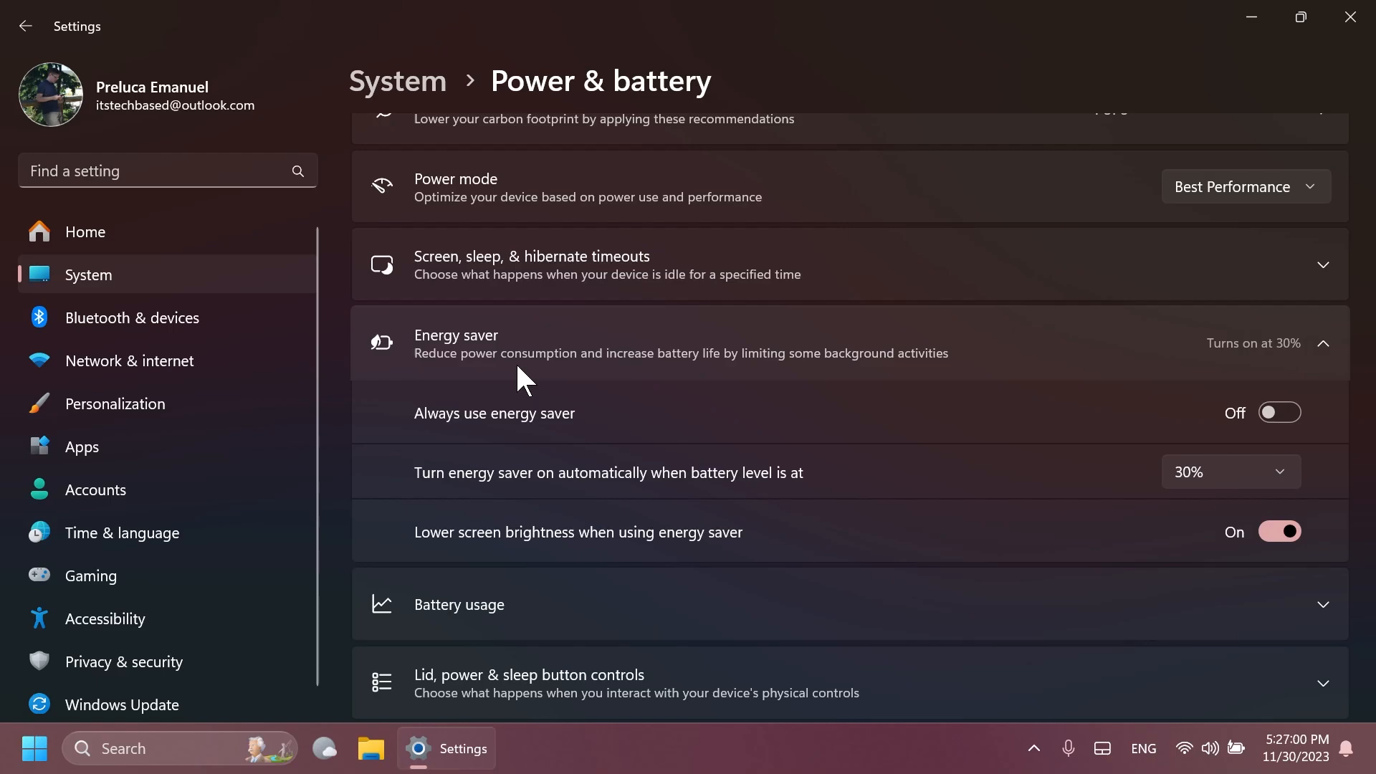
mouse_move(621, 421)
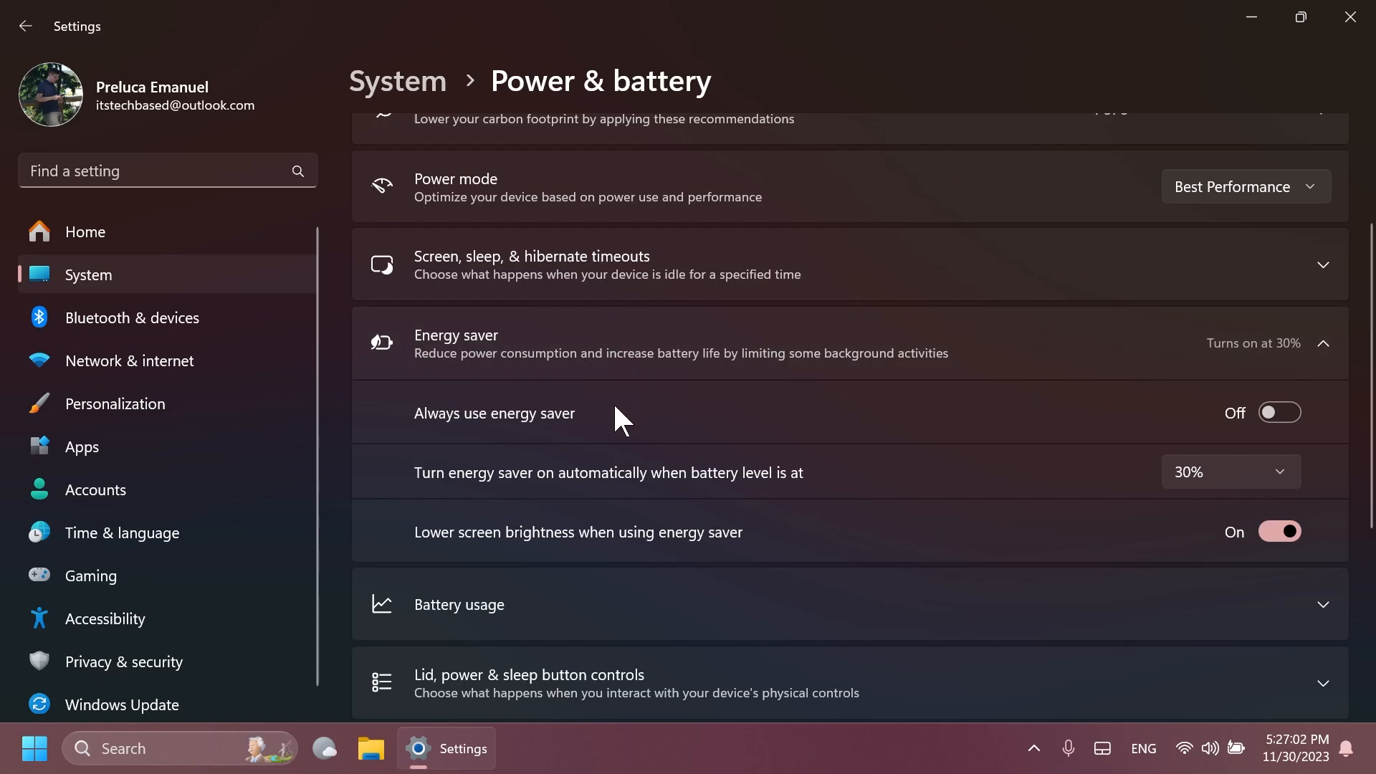
mouse_move(575, 443)
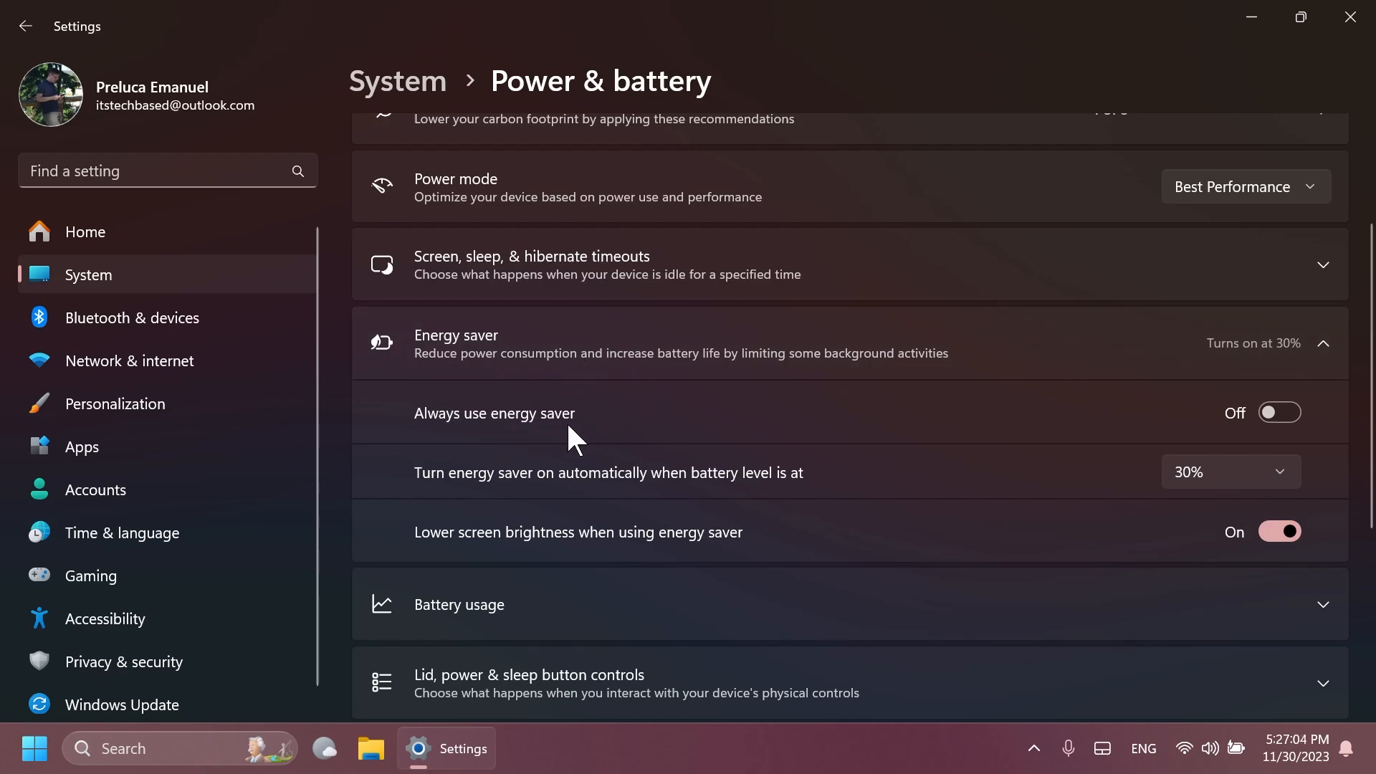
mouse_move(509, 496)
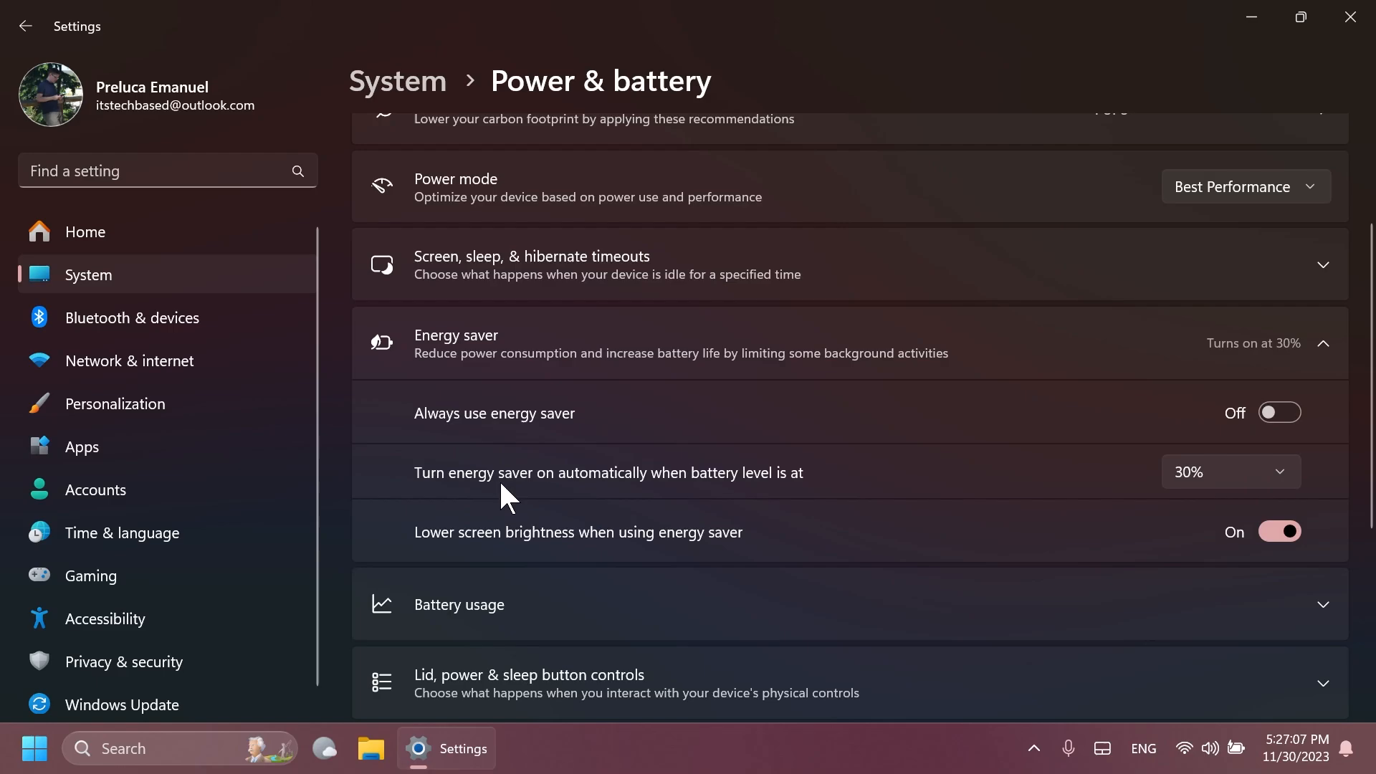
mouse_move(1054, 504)
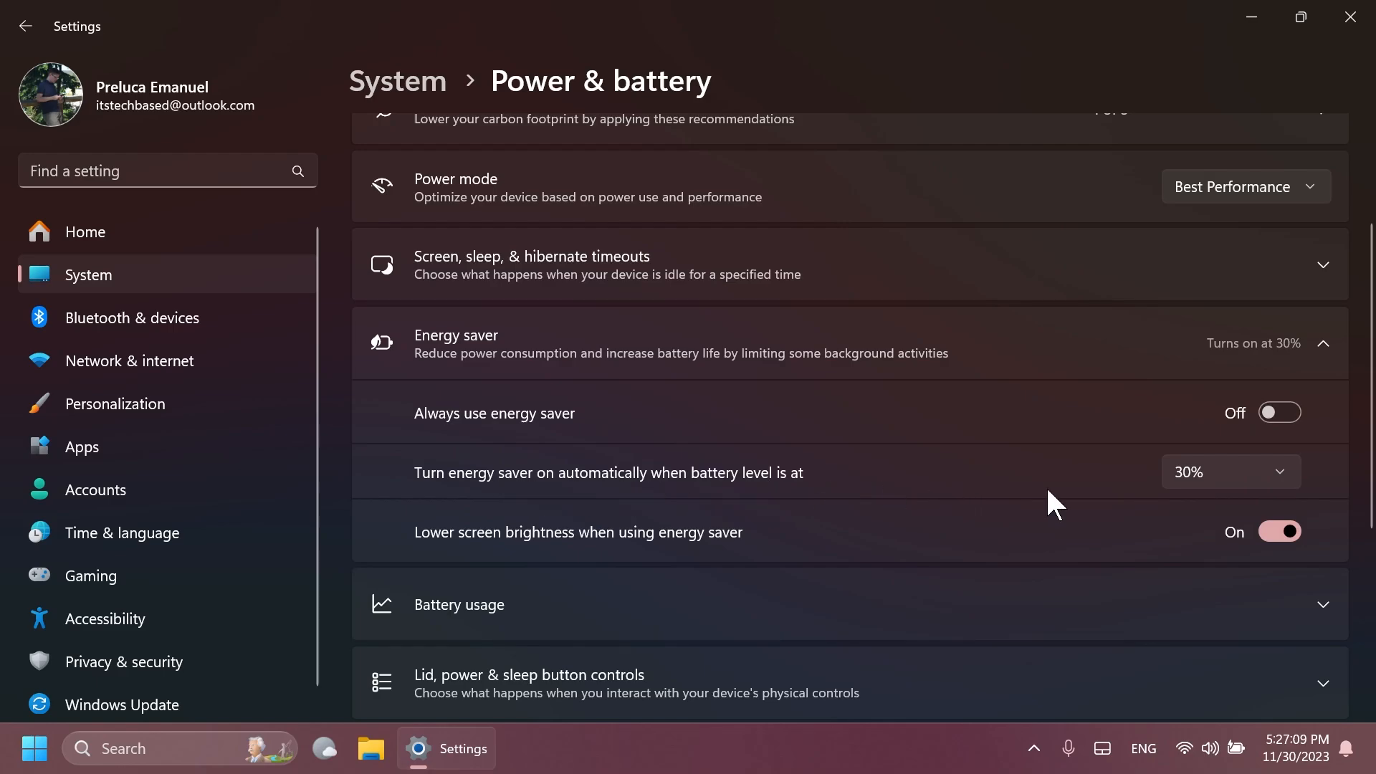
mouse_move(482, 562)
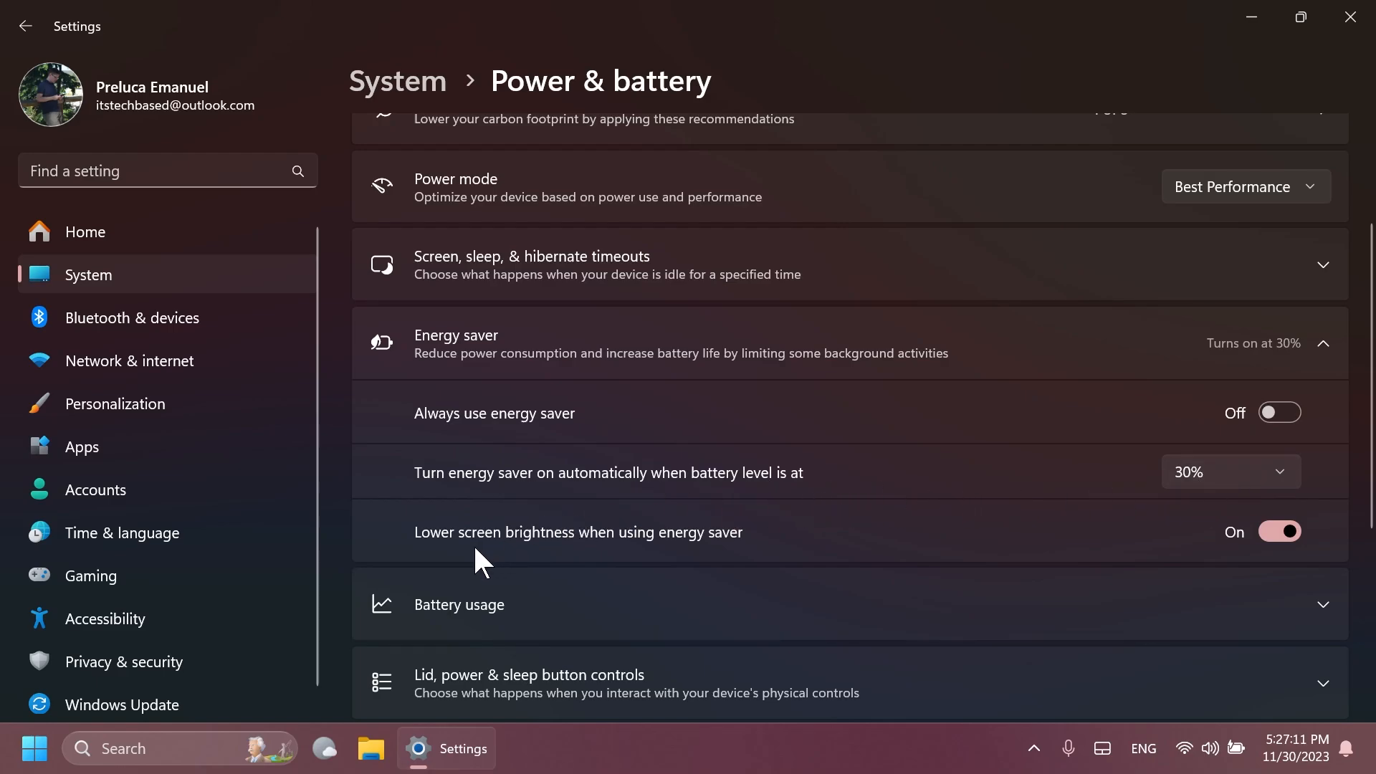
mouse_move(735, 561)
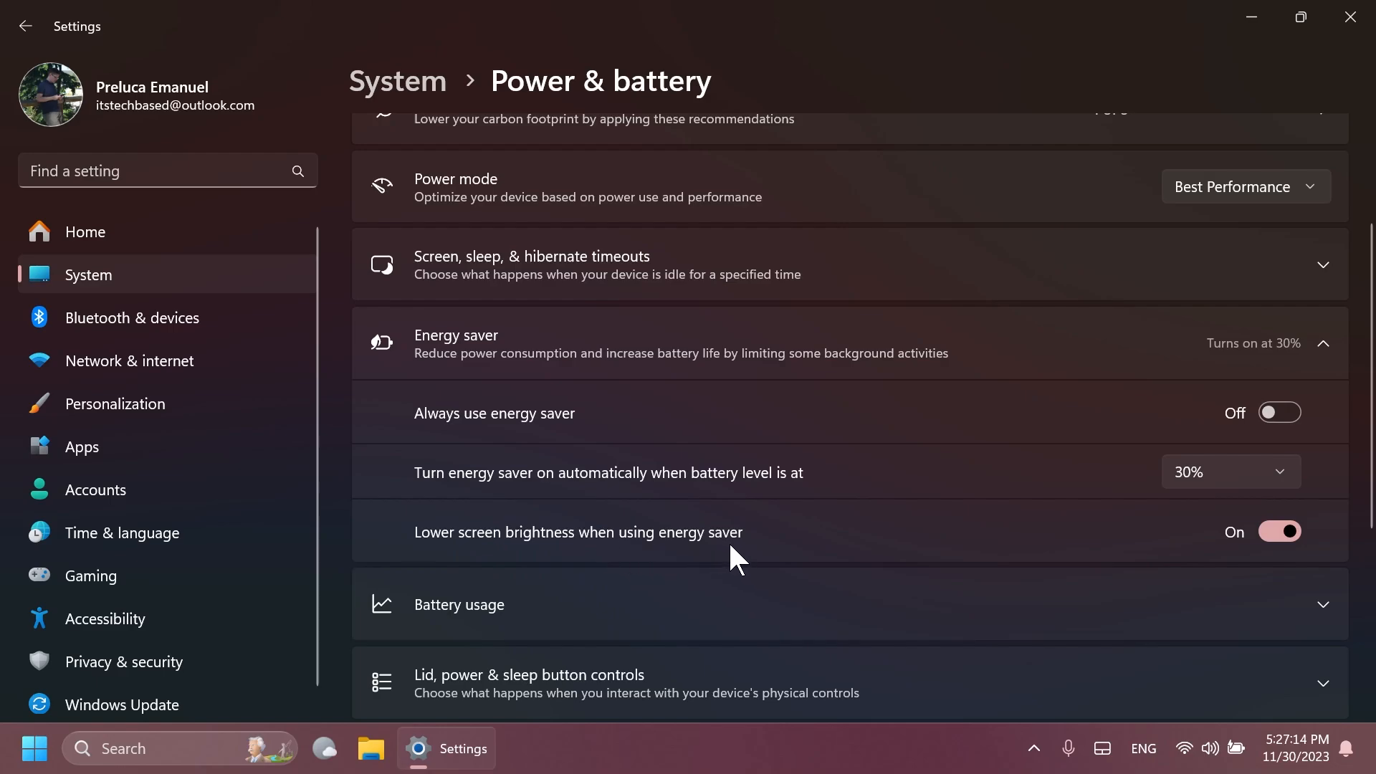
mouse_move(1212, 760)
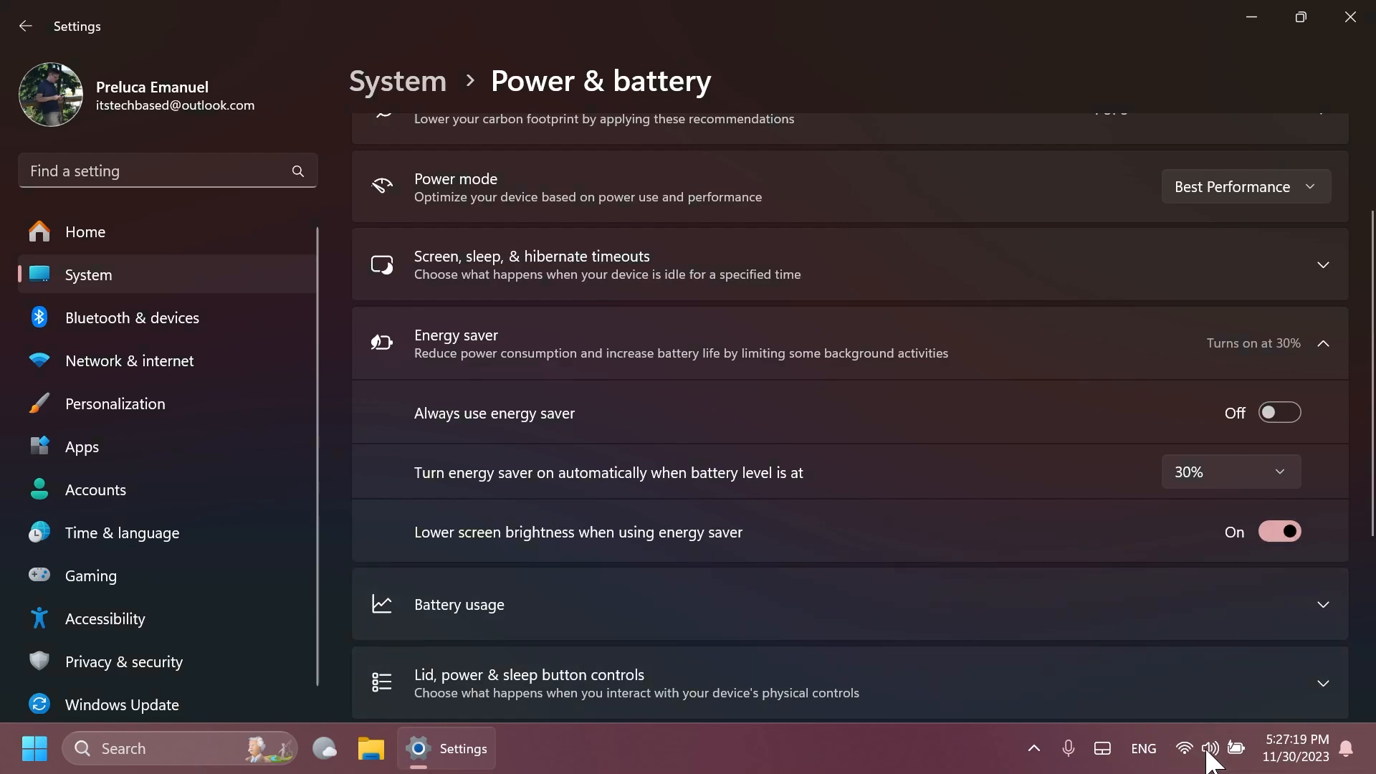
Bring up the Quick Settings panel showing the Energy saver tile, battery at 98%.
left_click(1210, 749)
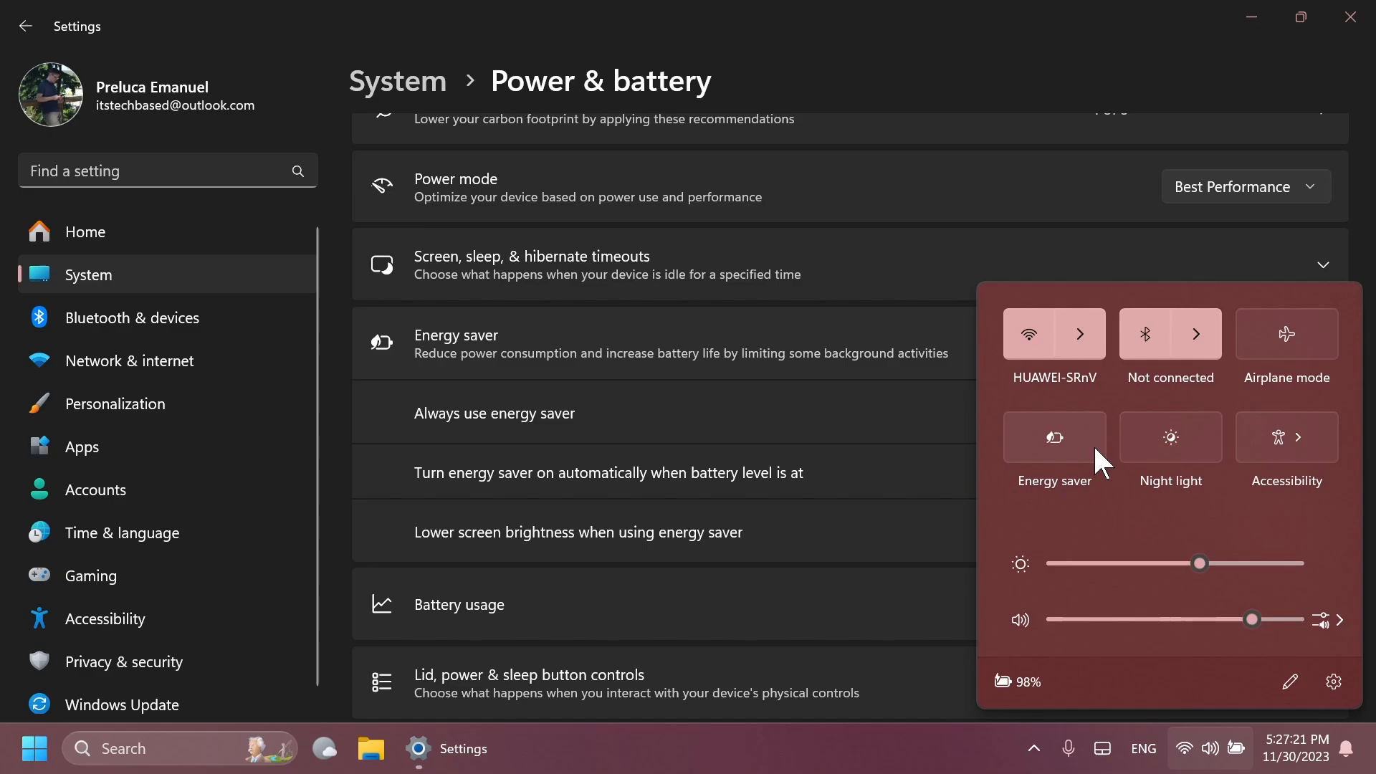
mouse_move(1104, 456)
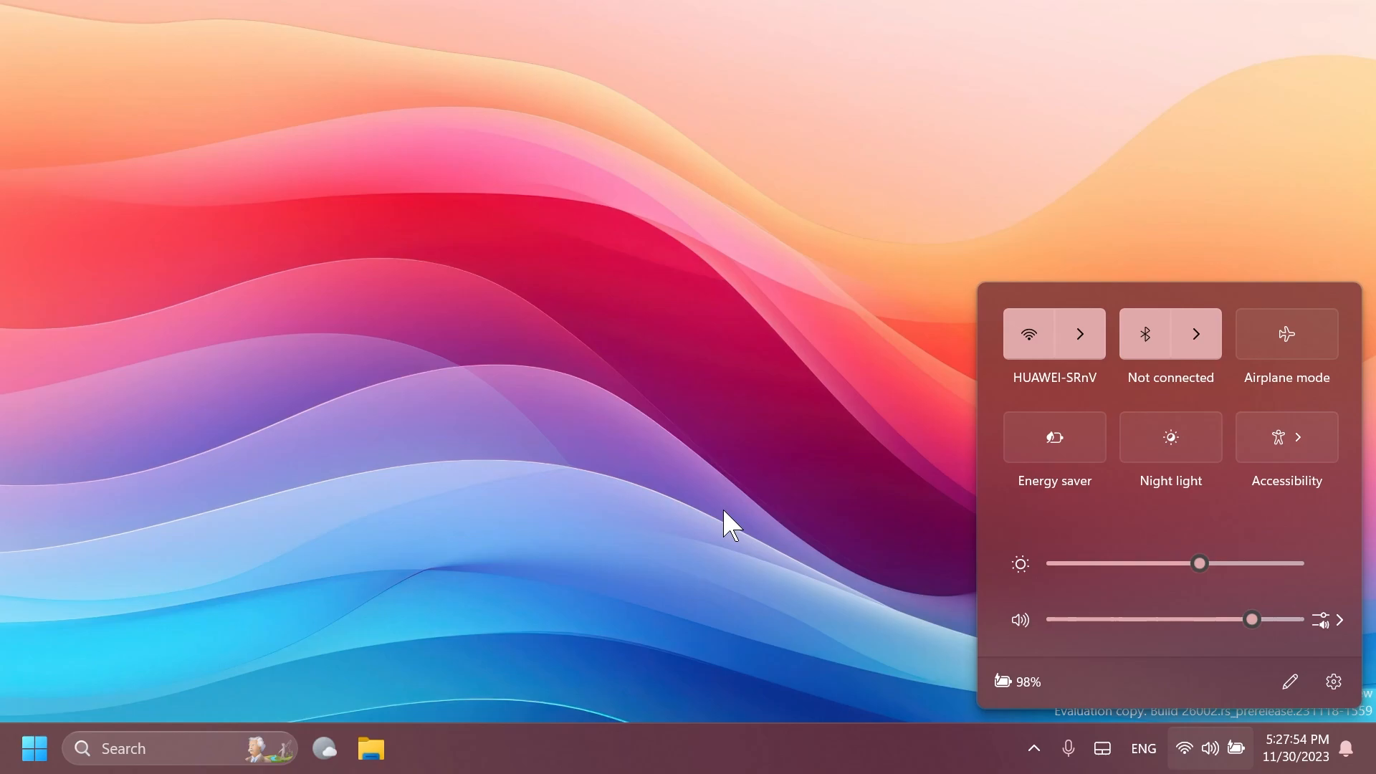
Show the available Wi-Fi networks list, then return to the Settings Home page.
left_click(1081, 334)
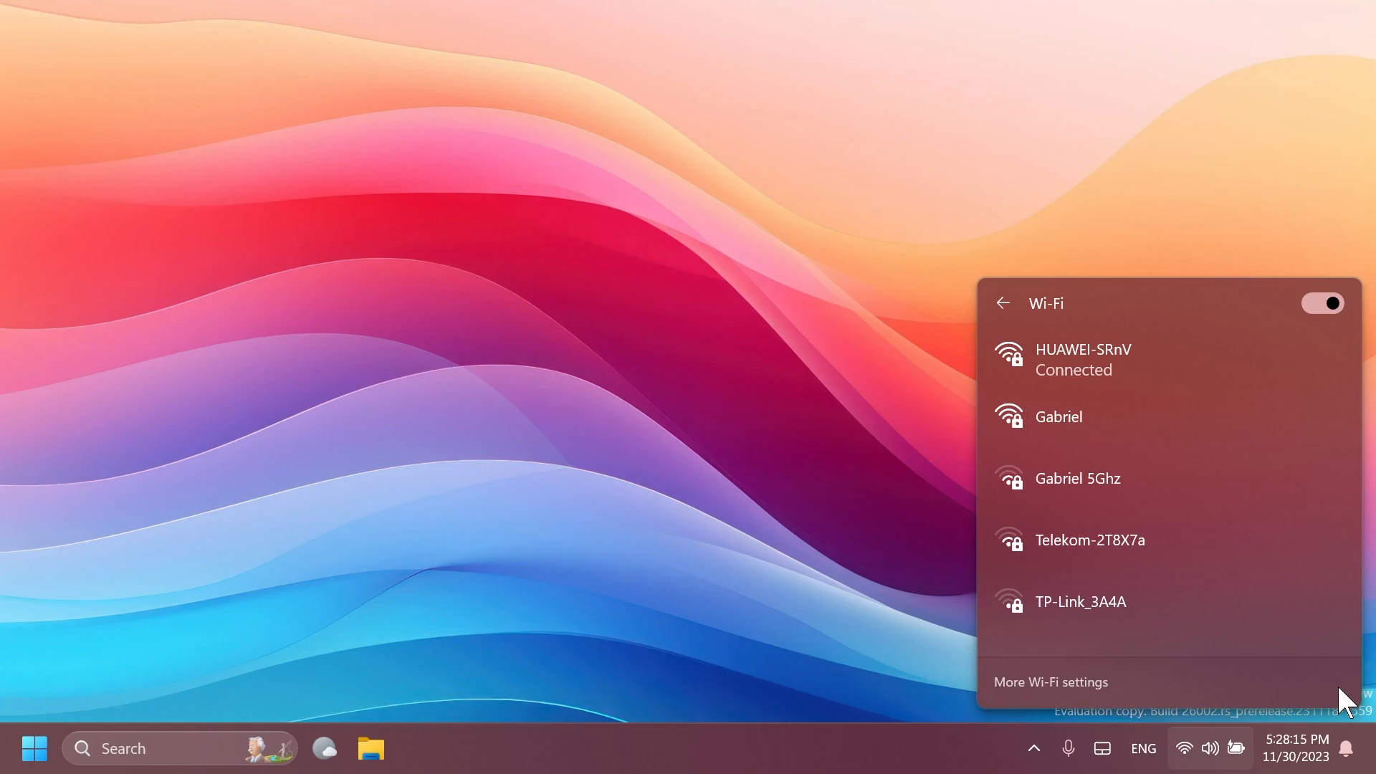
left_click(757, 534)
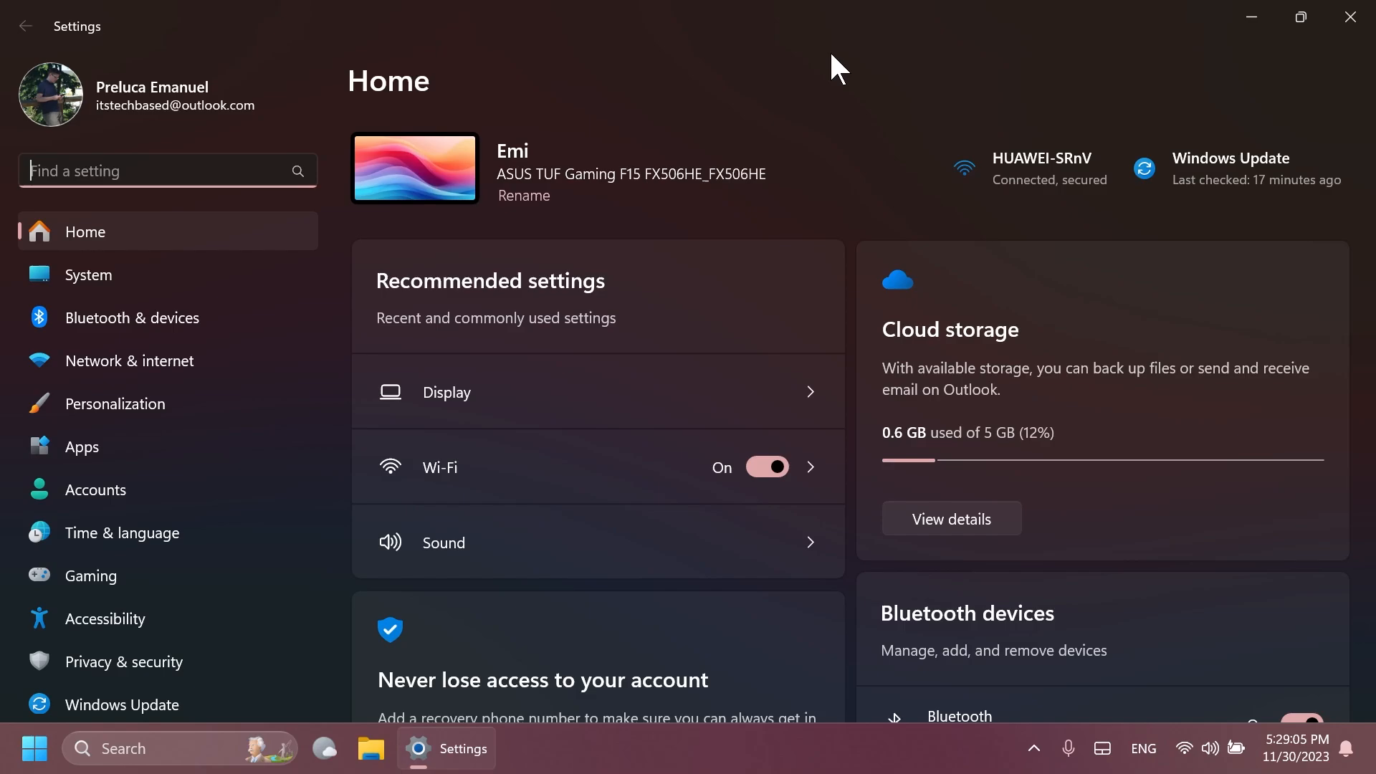
Show the Privacy & security page with its Security and Windows permissions sections.
left_click(123, 662)
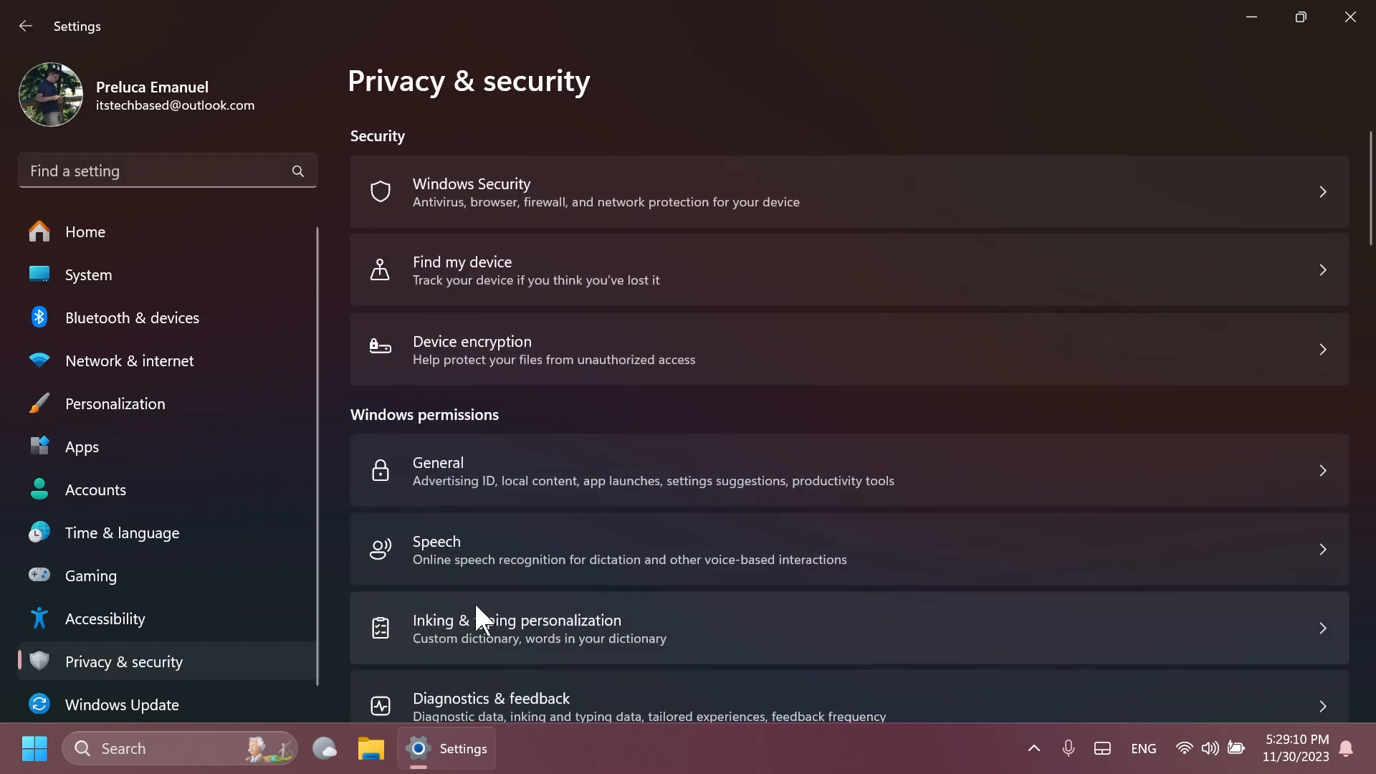
Browse the Installed apps list of 115 apps under Apps.
left_click(80, 447)
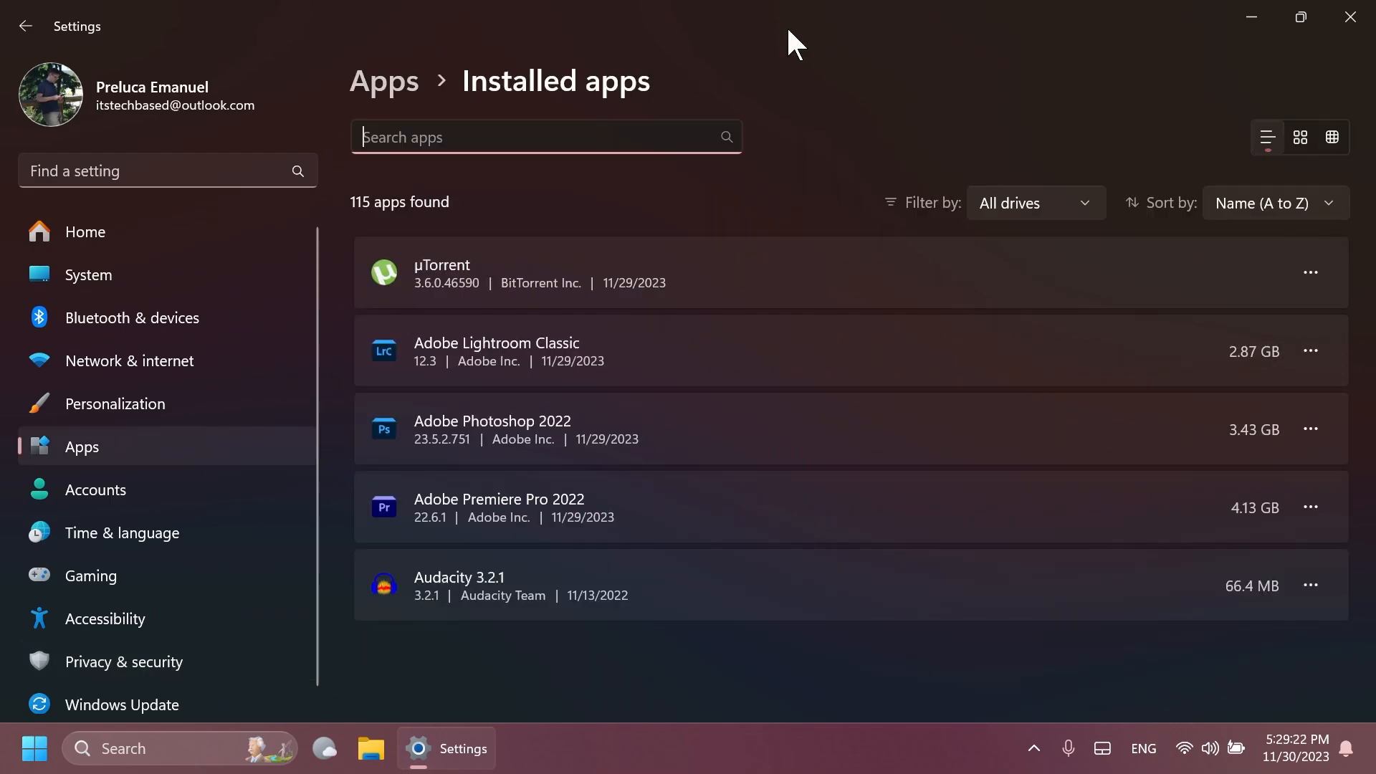
scroll("down", 3)
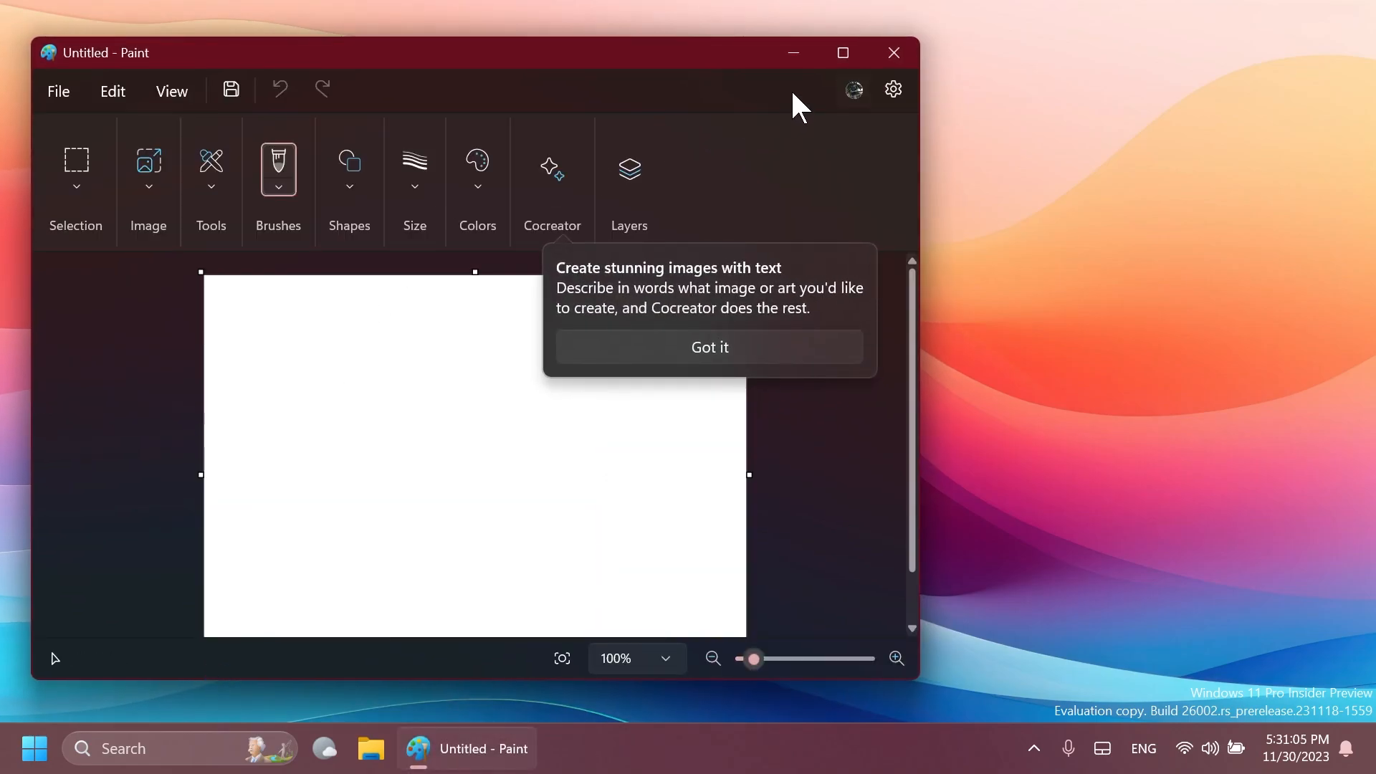
mouse_move(624, 301)
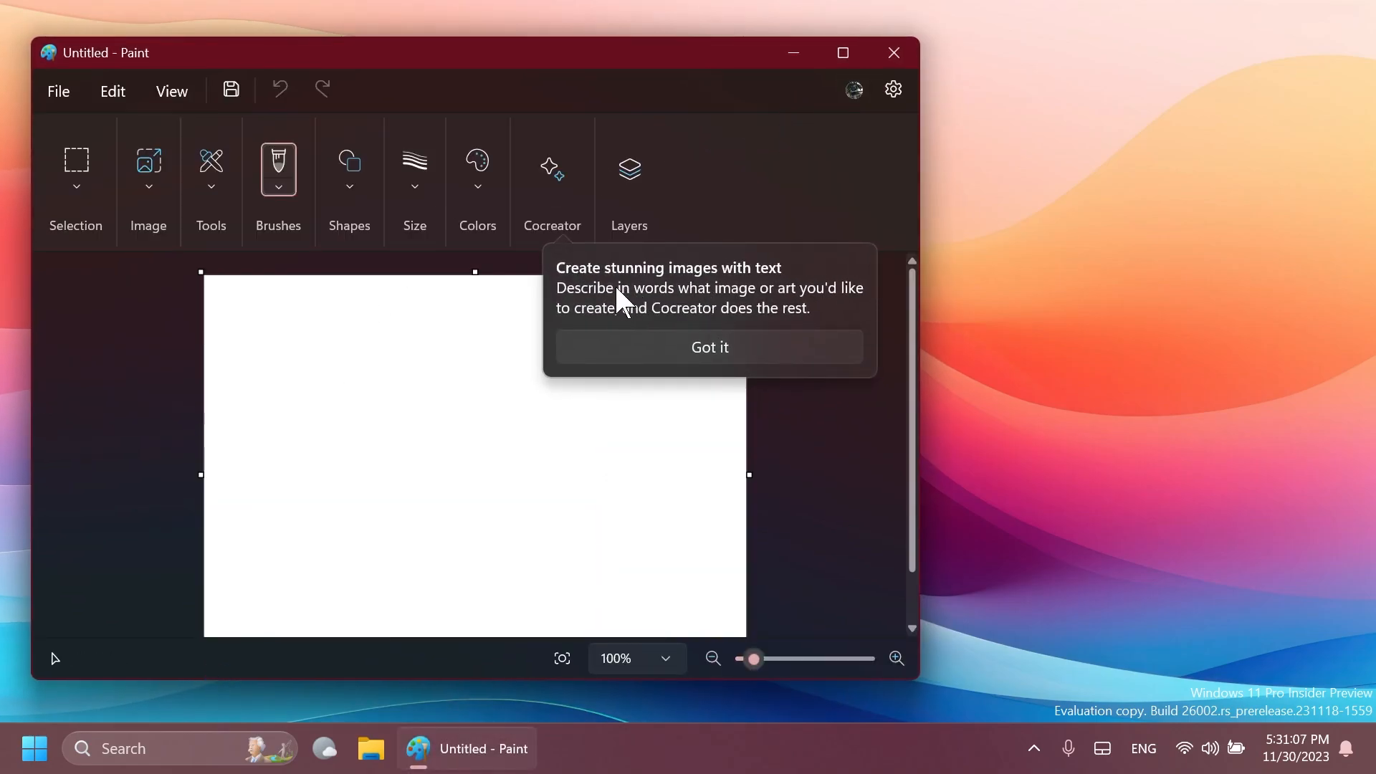
mouse_move(768, 281)
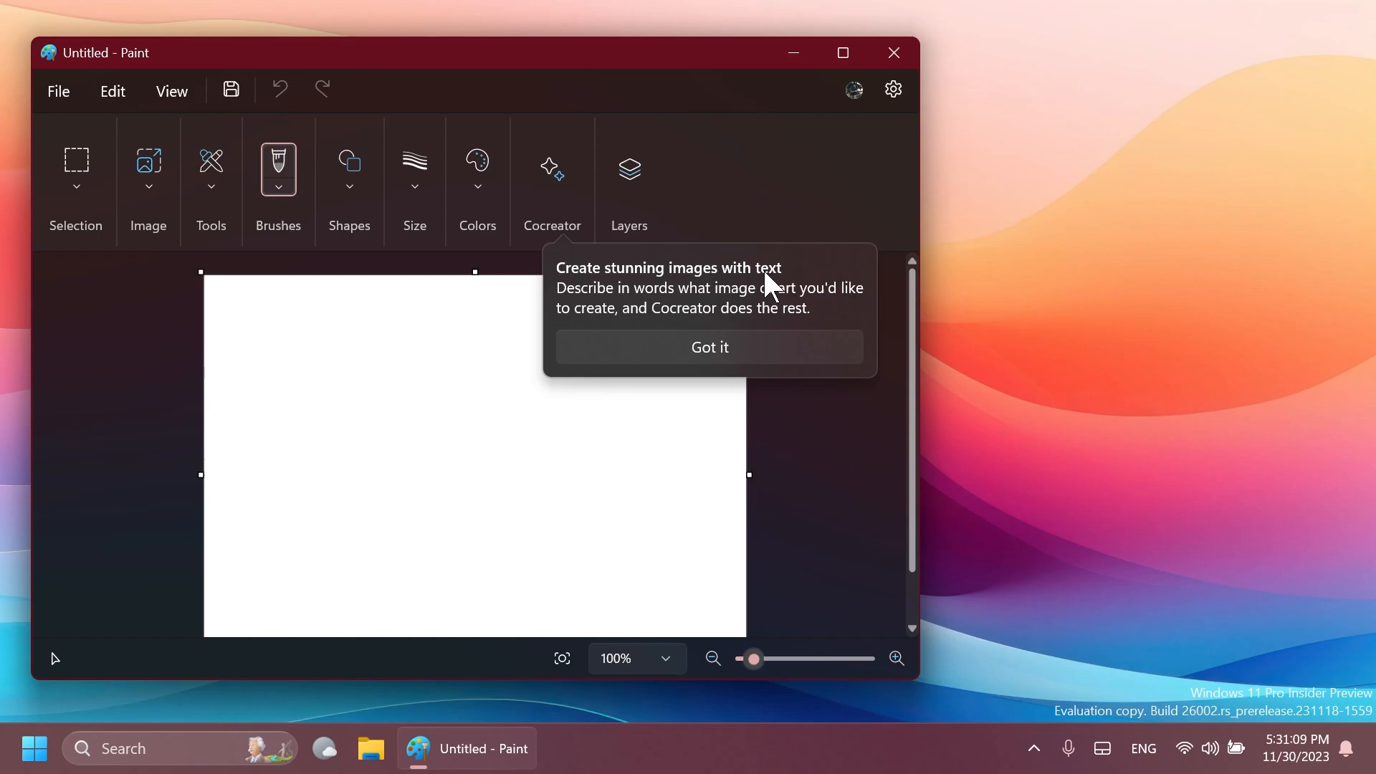
mouse_move(726, 307)
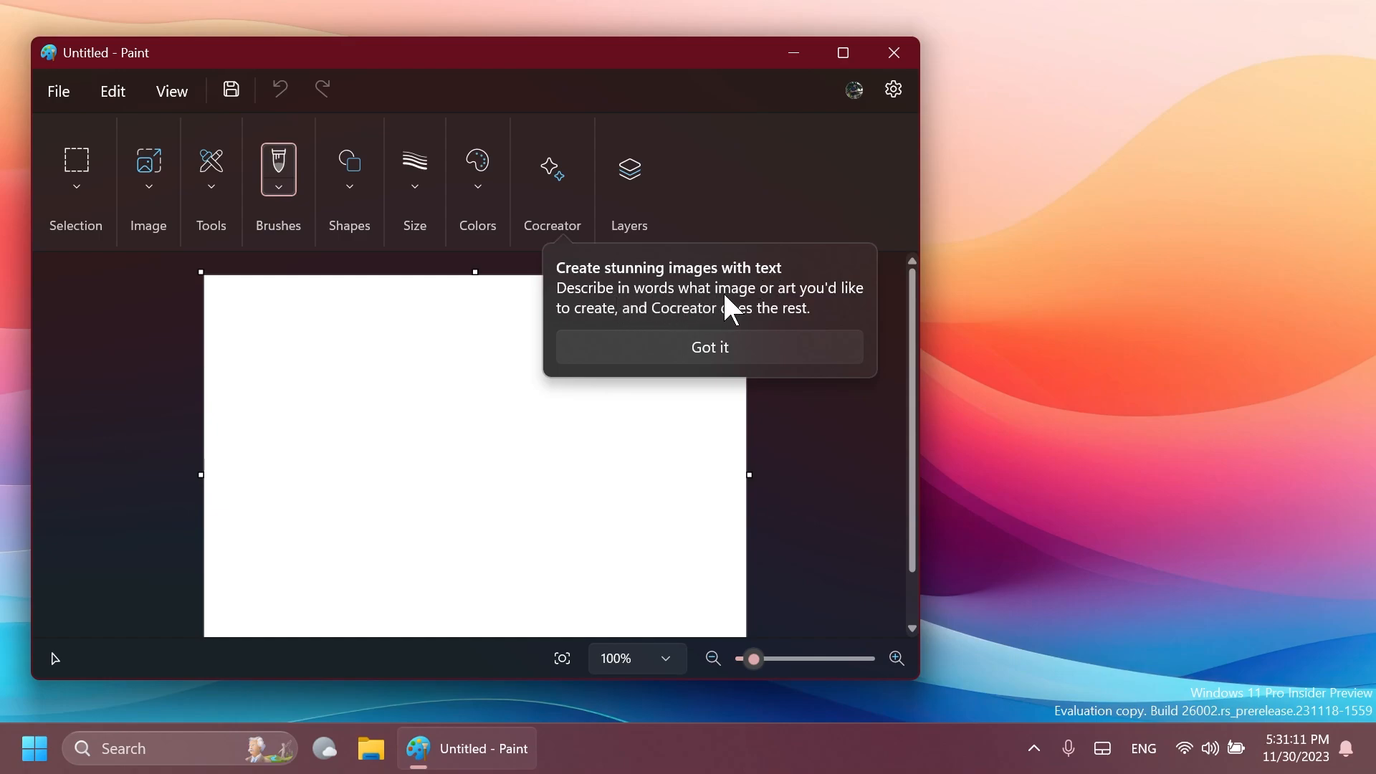
mouse_move(682, 330)
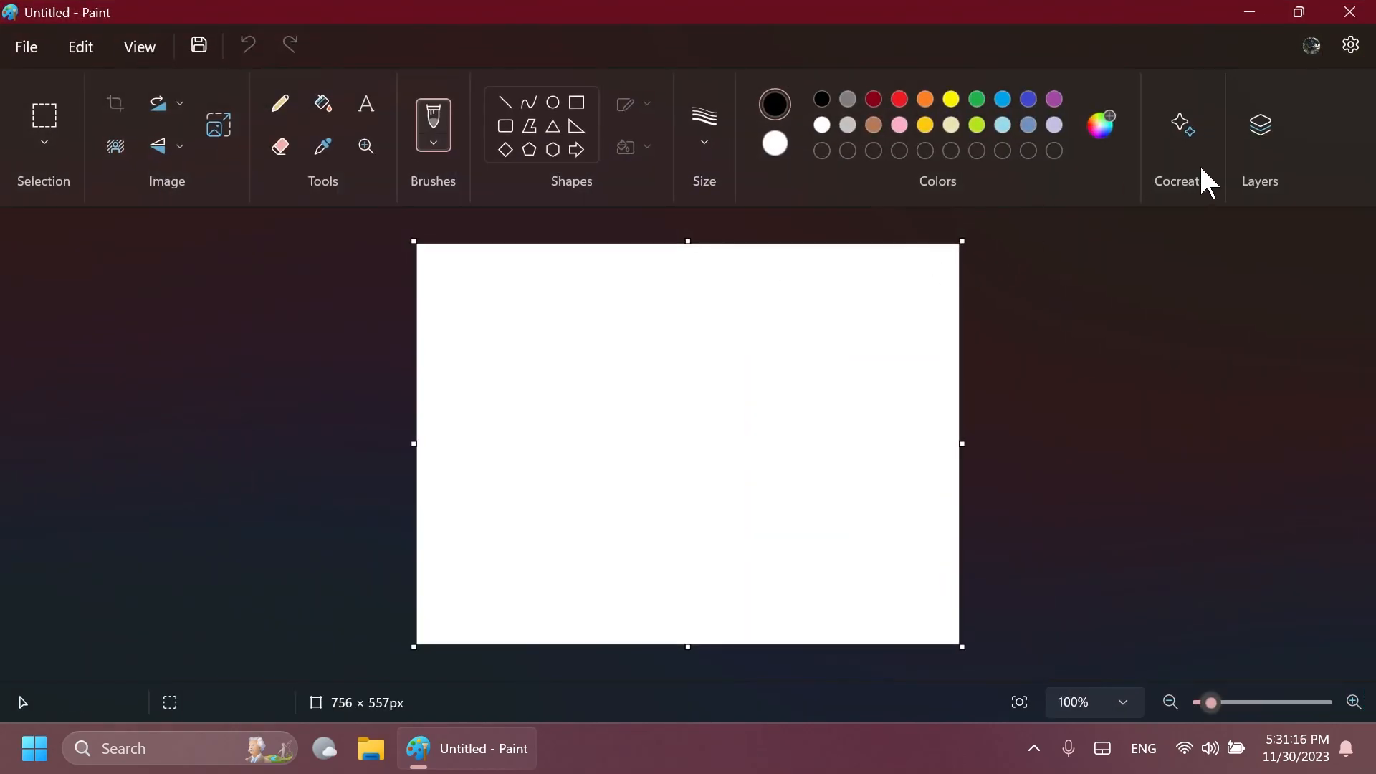
Start Cocreator and step through its text-to-image introduction.
left_click(1183, 125)
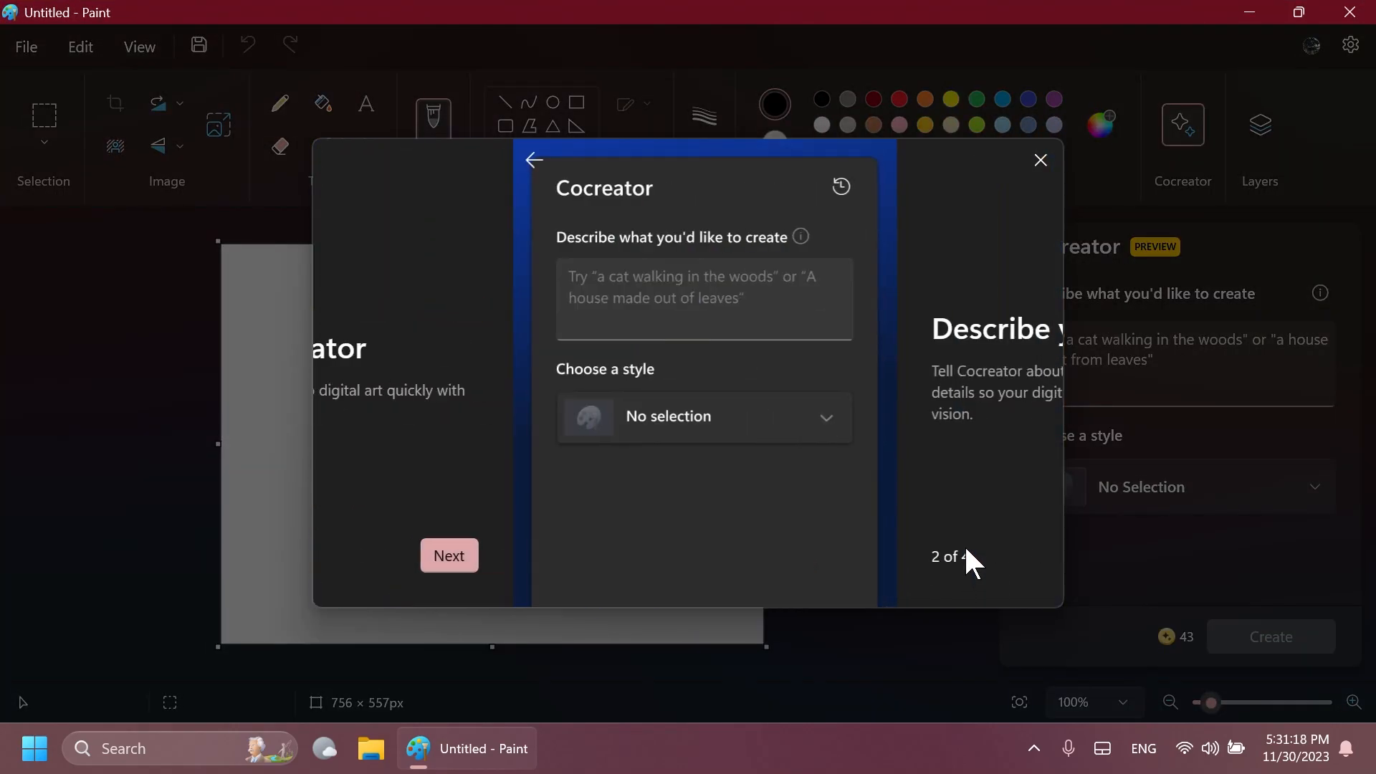
left_click(1041, 161)
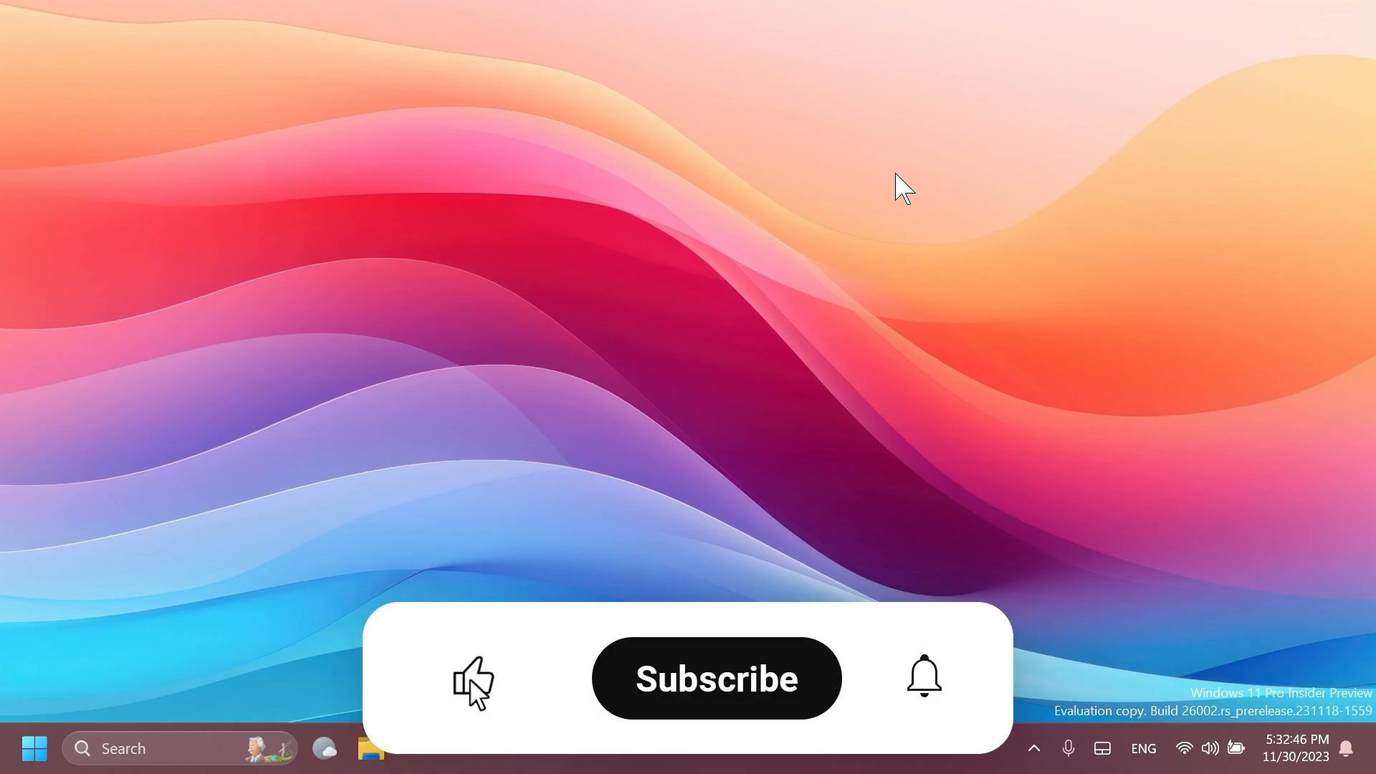
left_click(717, 678)
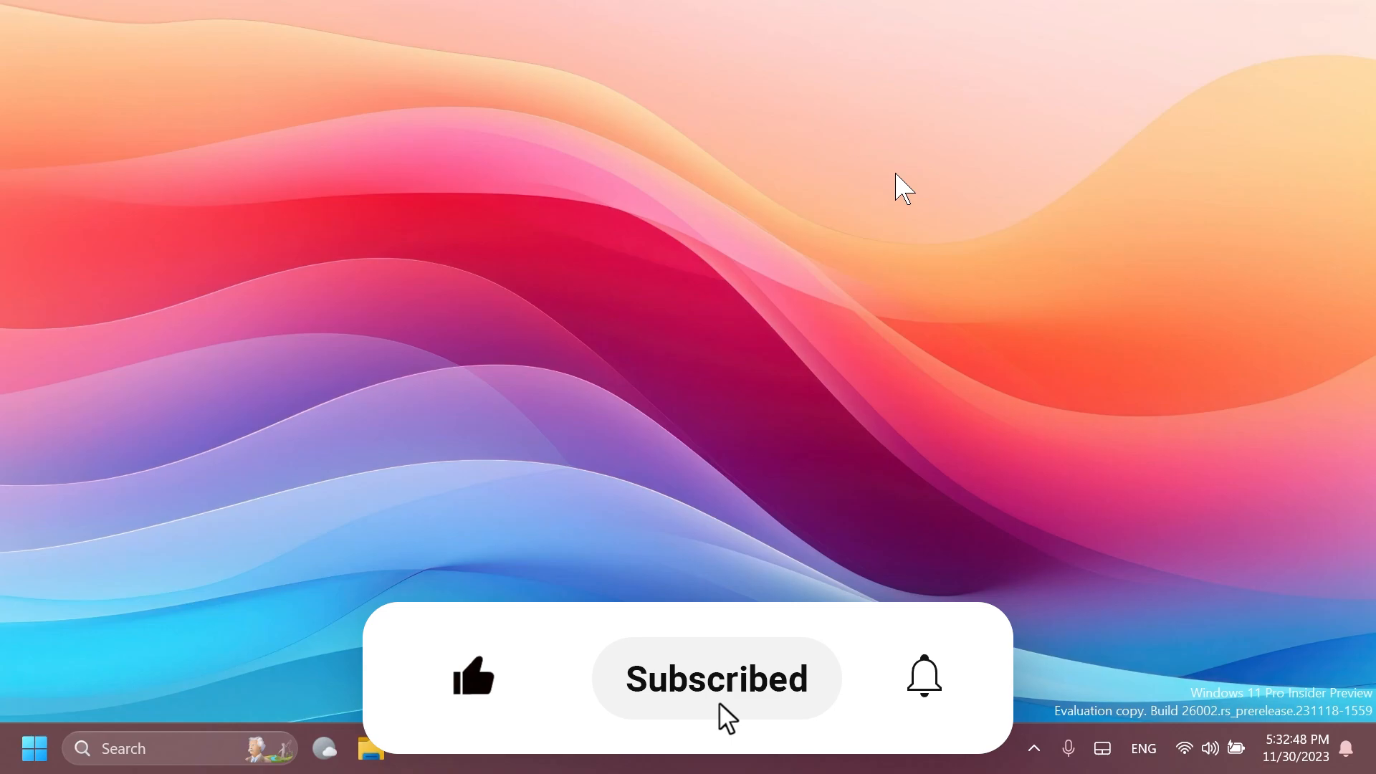
left_click(922, 677)
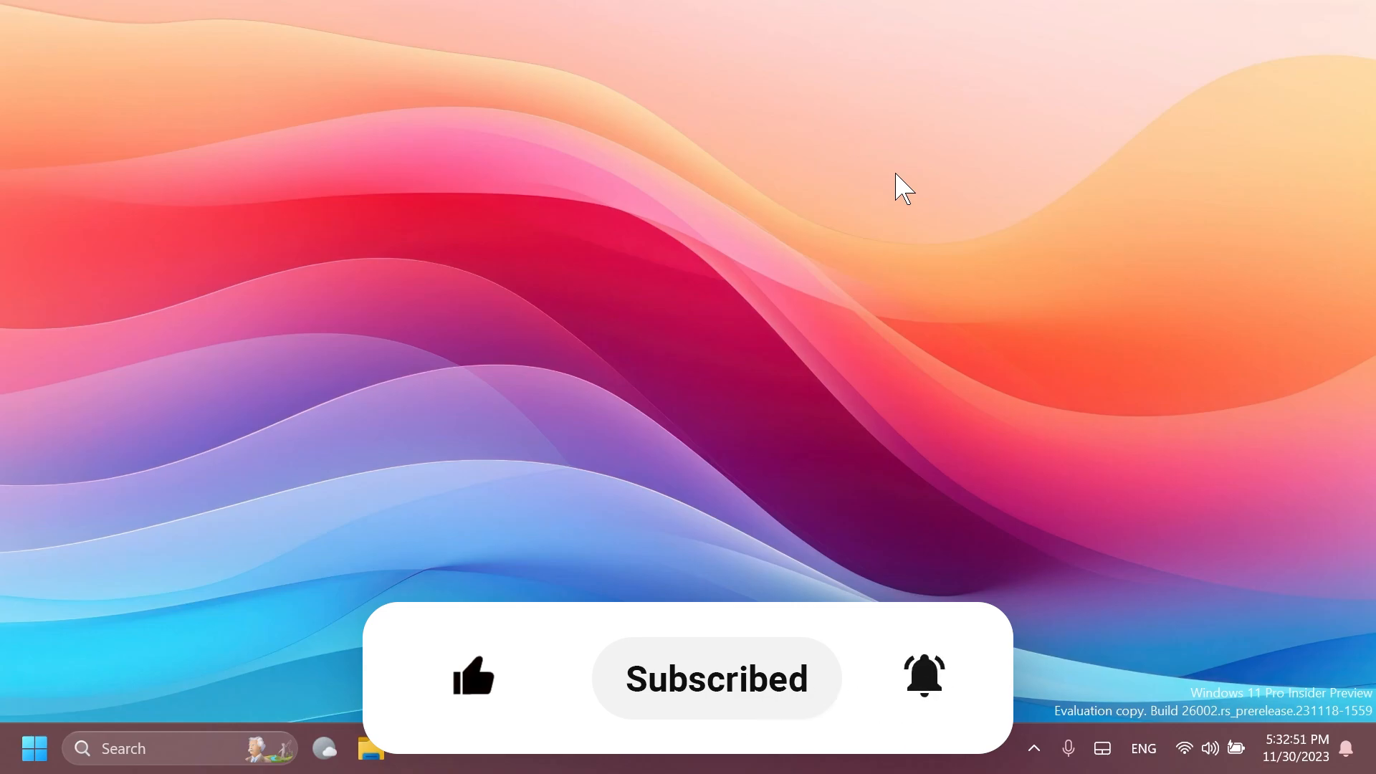